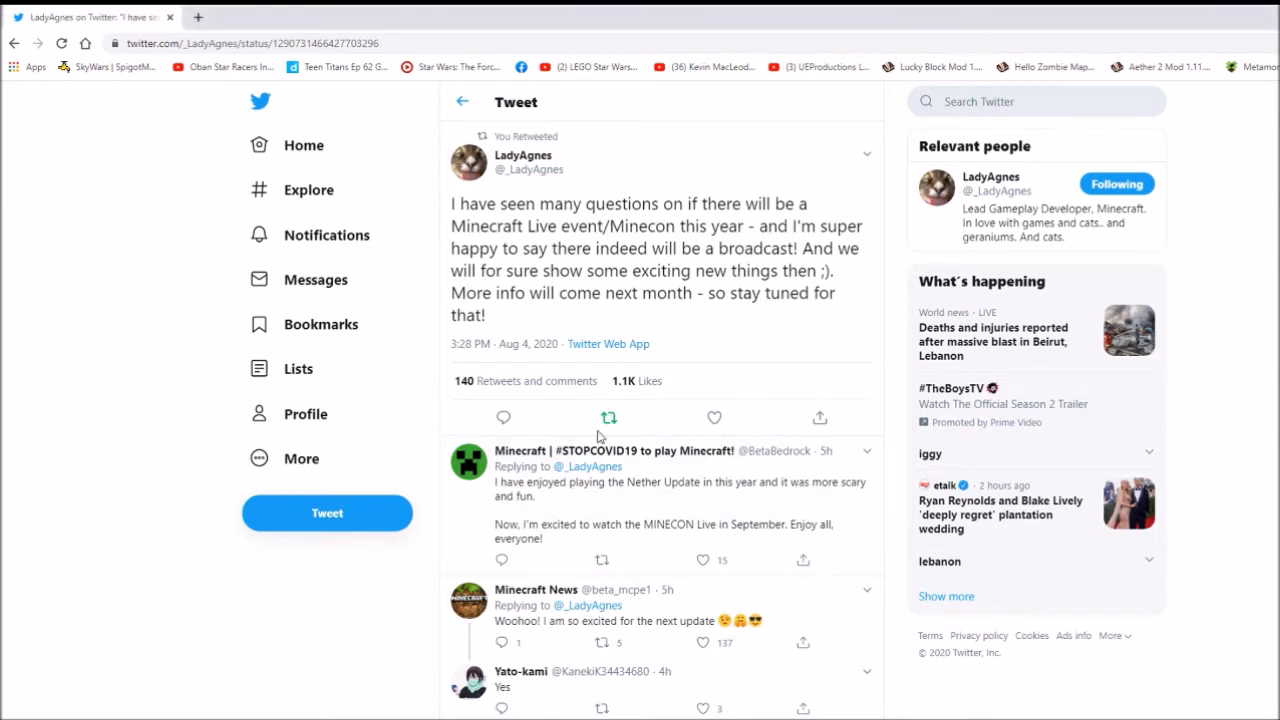
mouse_move(445, 163)
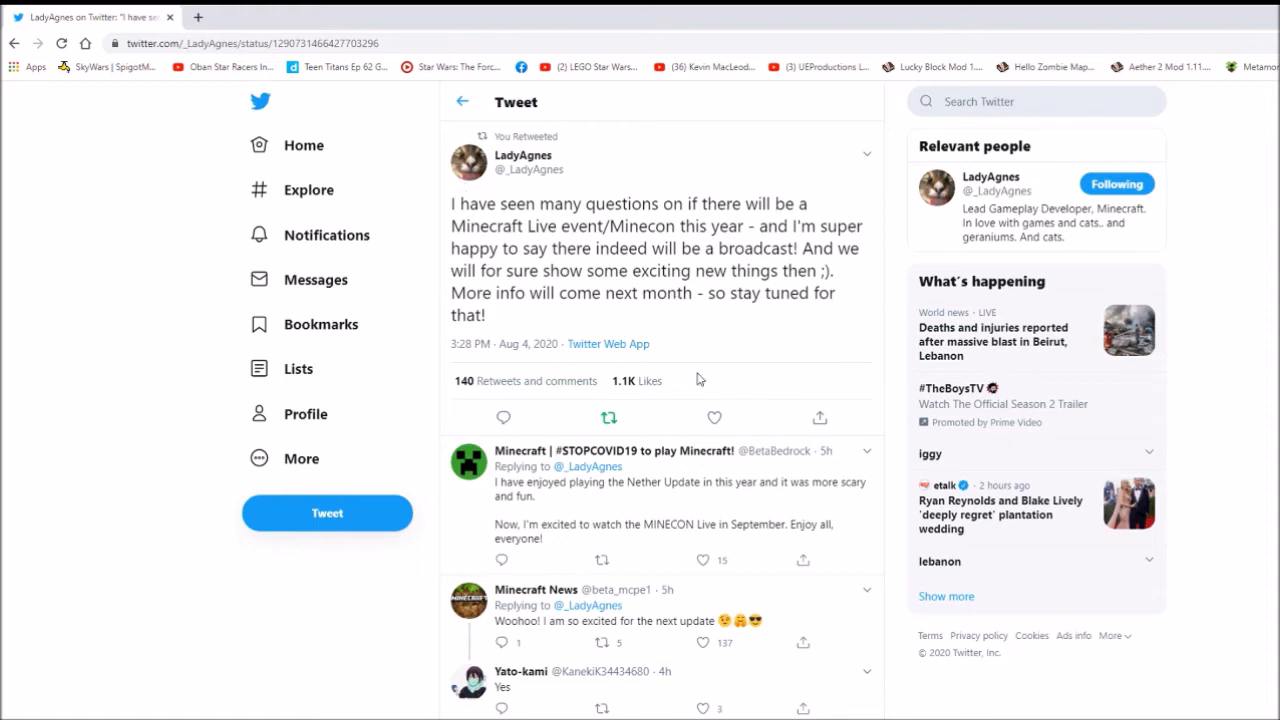
mouse_move(735, 420)
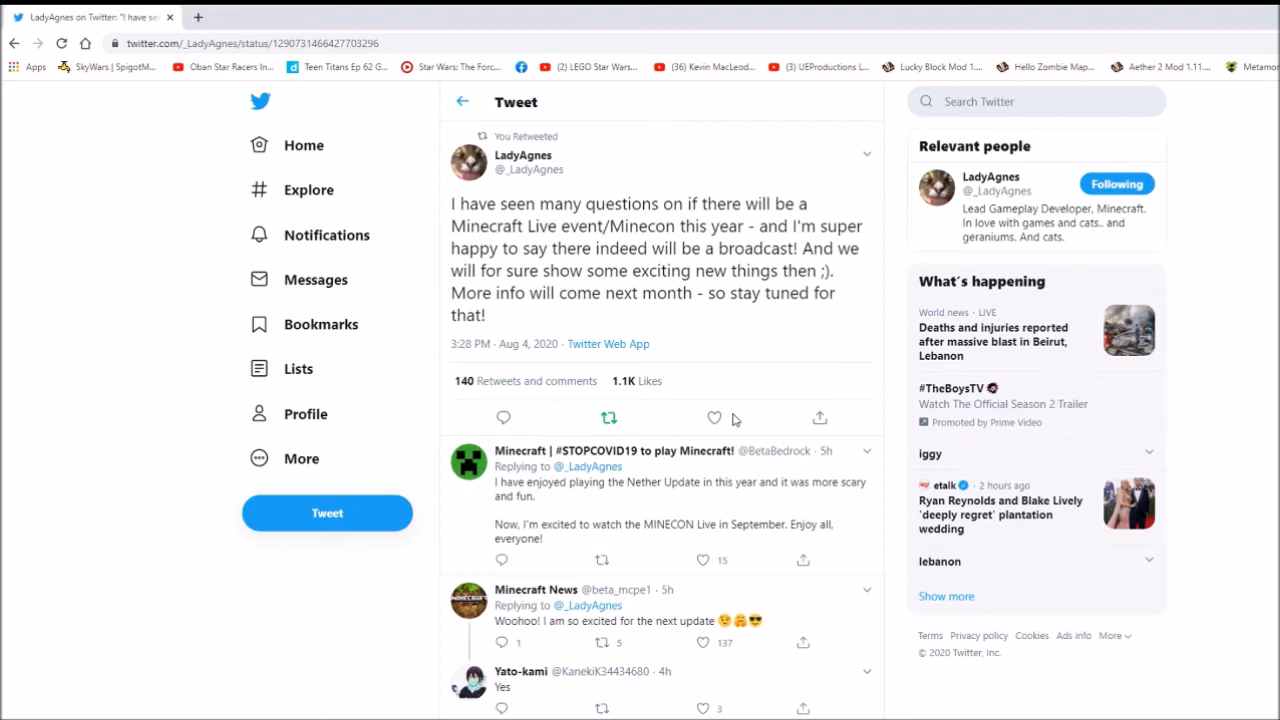
mouse_move(714, 418)
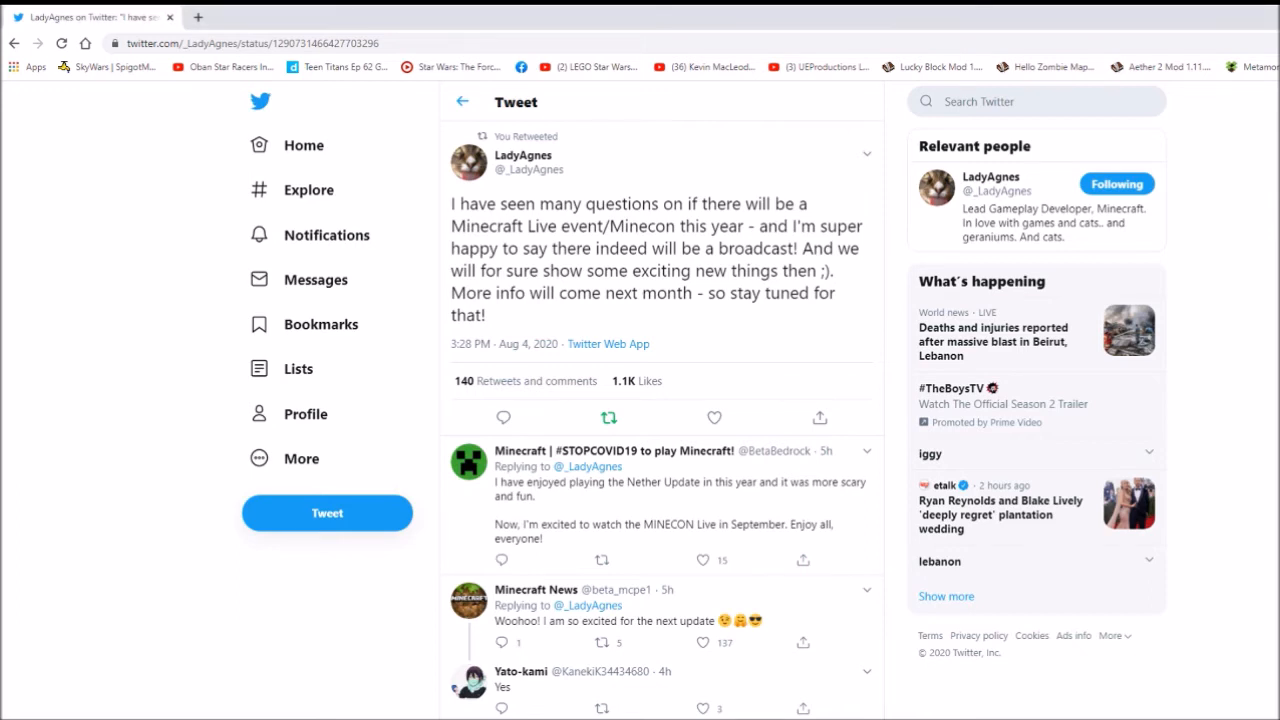
scroll(down, 3)
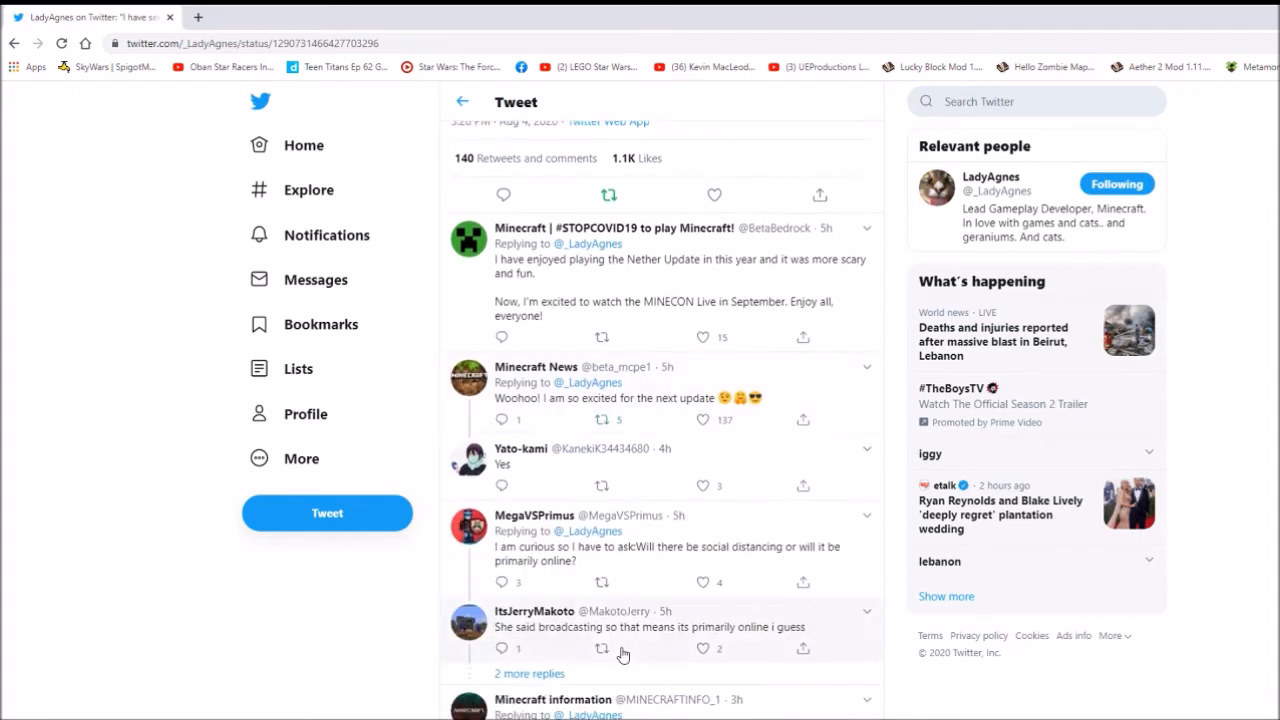
scroll(down, 3)
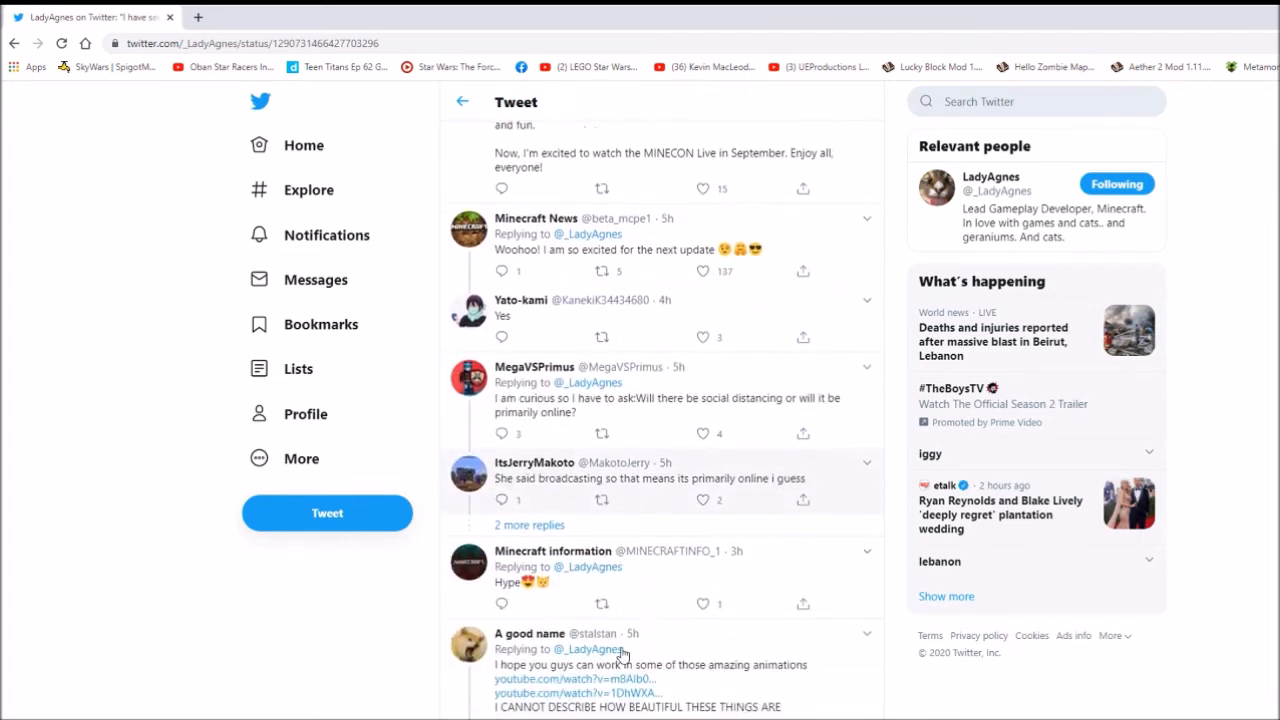
scroll(down, 3)
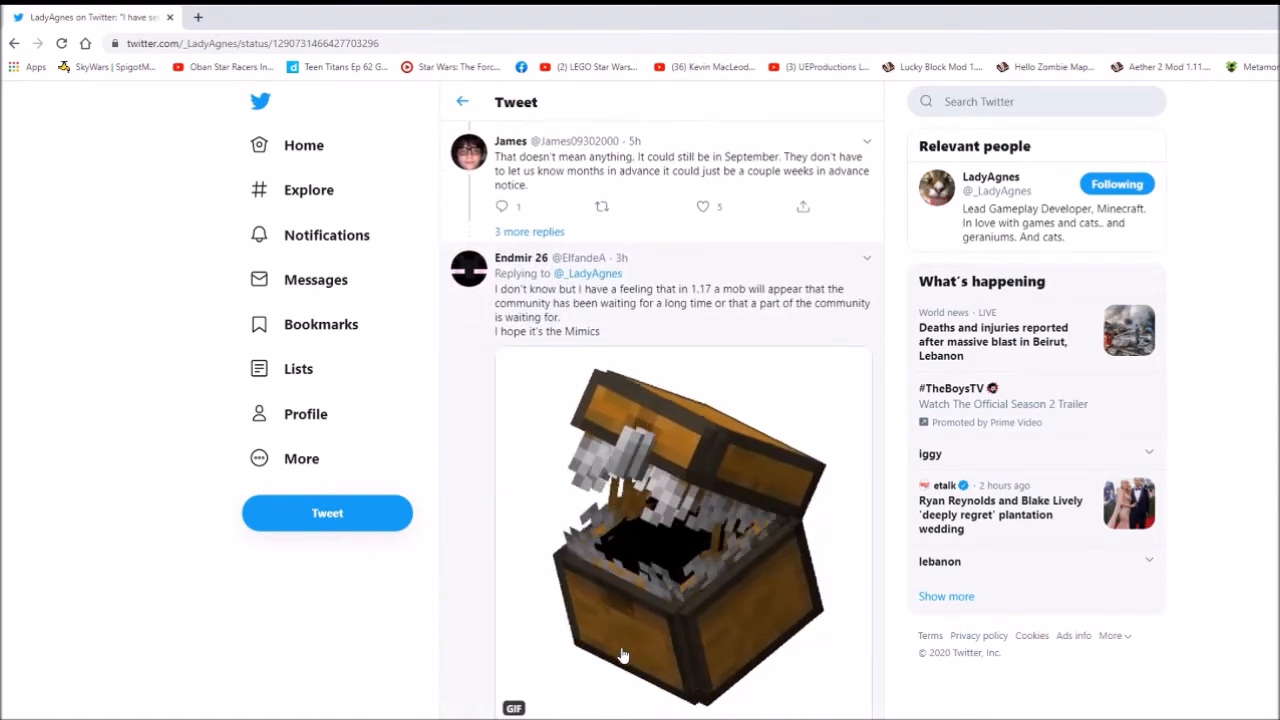
scroll(down, 3)
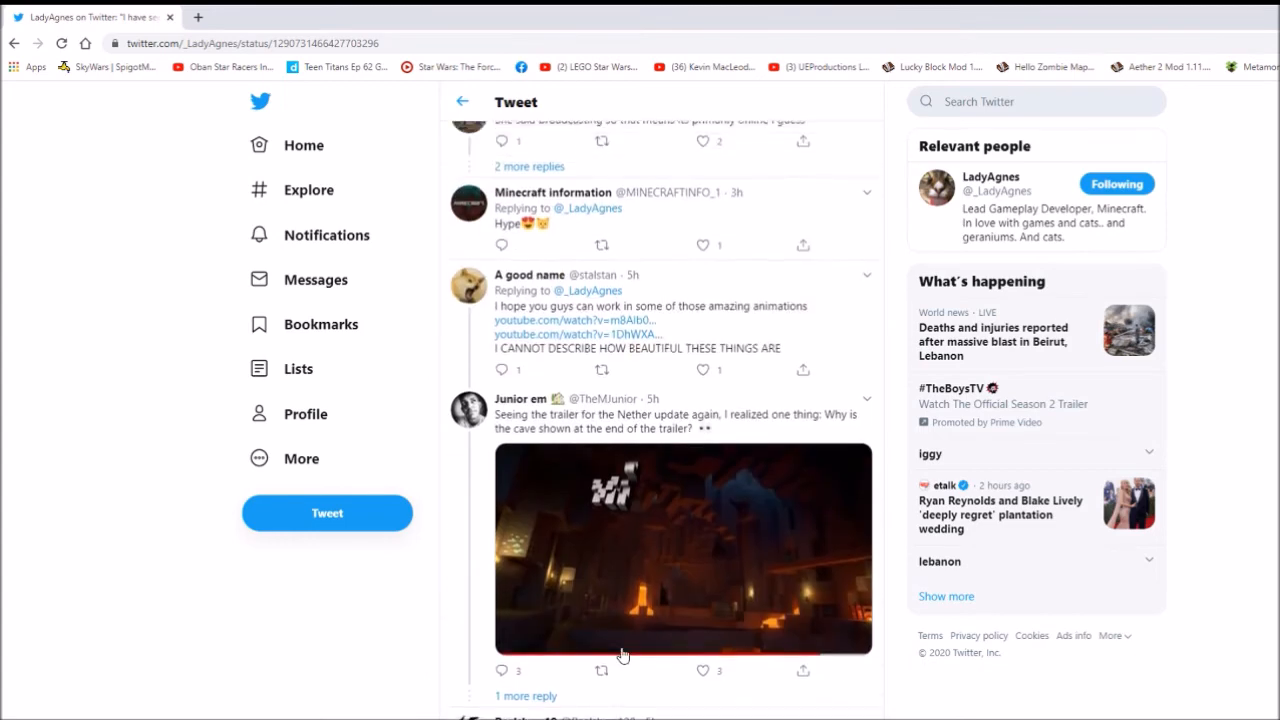
scroll(up, 3)
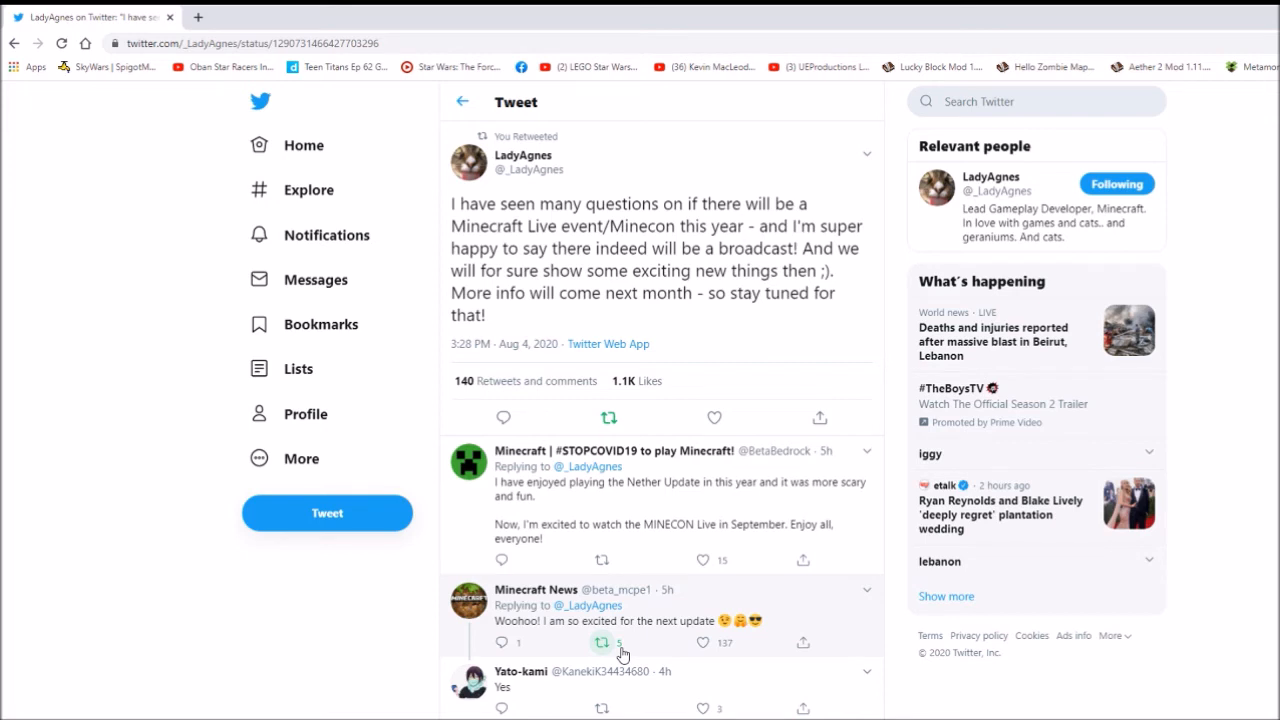
mouse_move(602, 642)
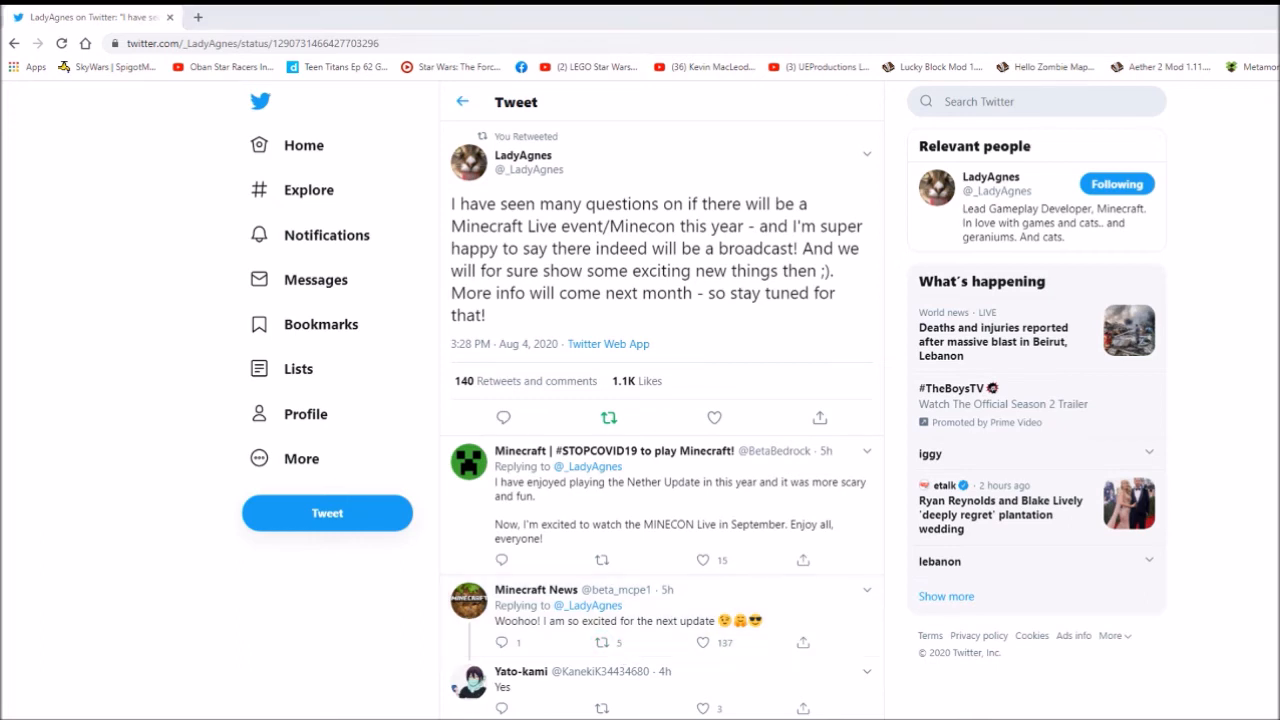